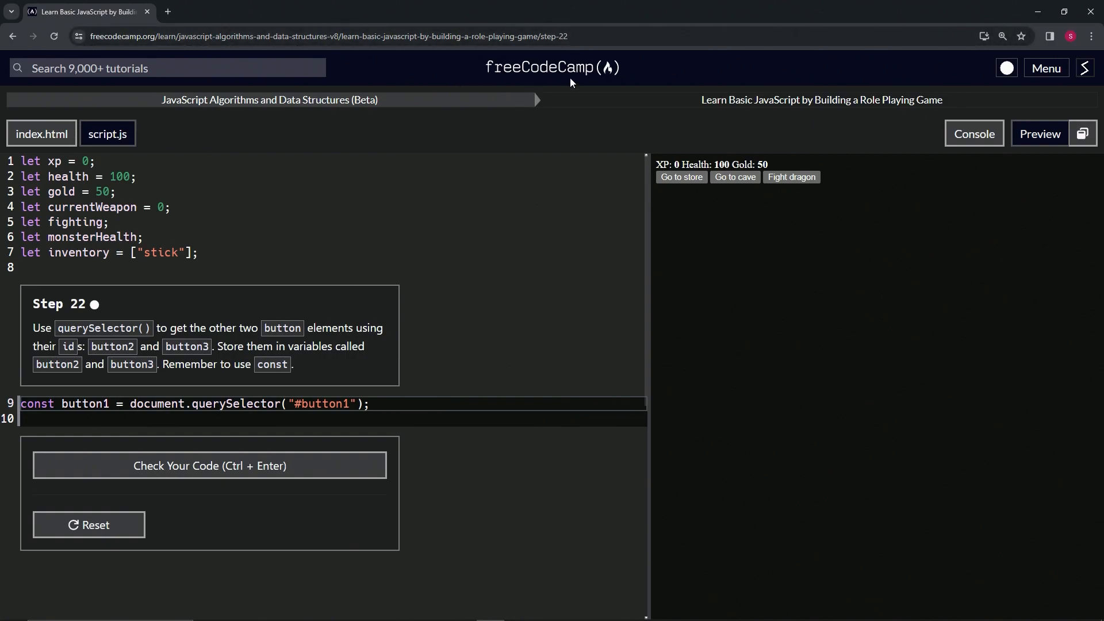
mouse_move(270, 100)
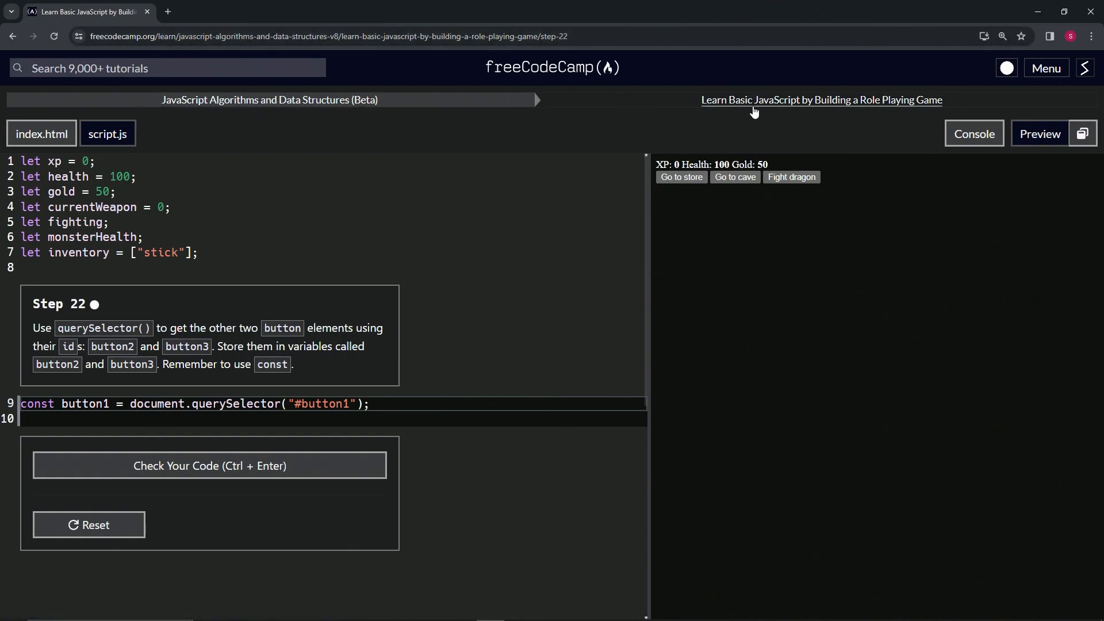
mouse_move(38, 283)
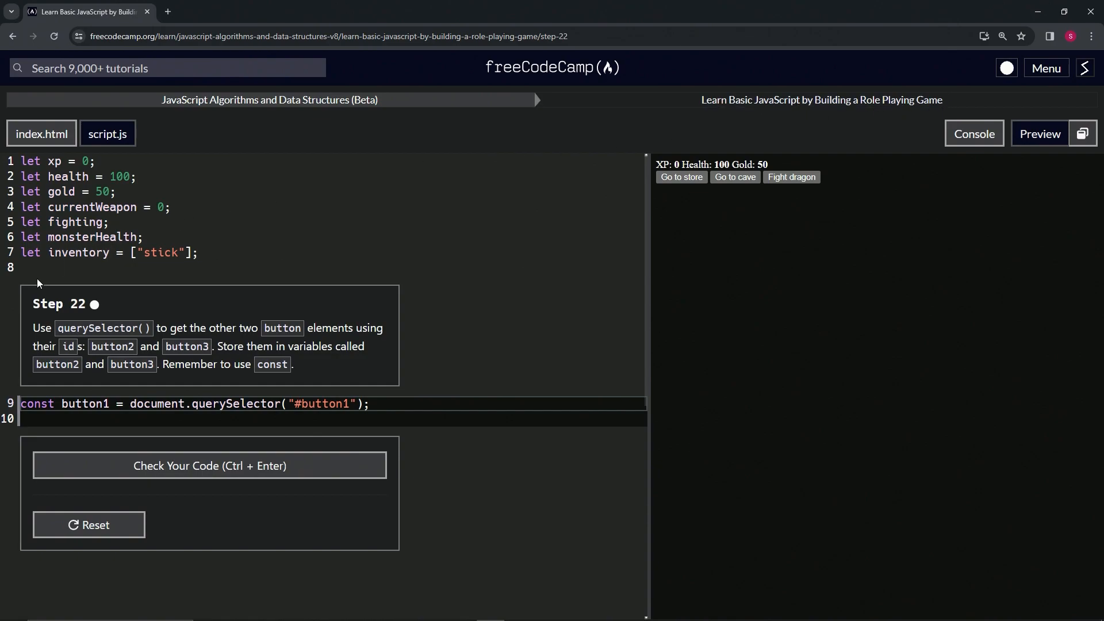
mouse_move(130, 313)
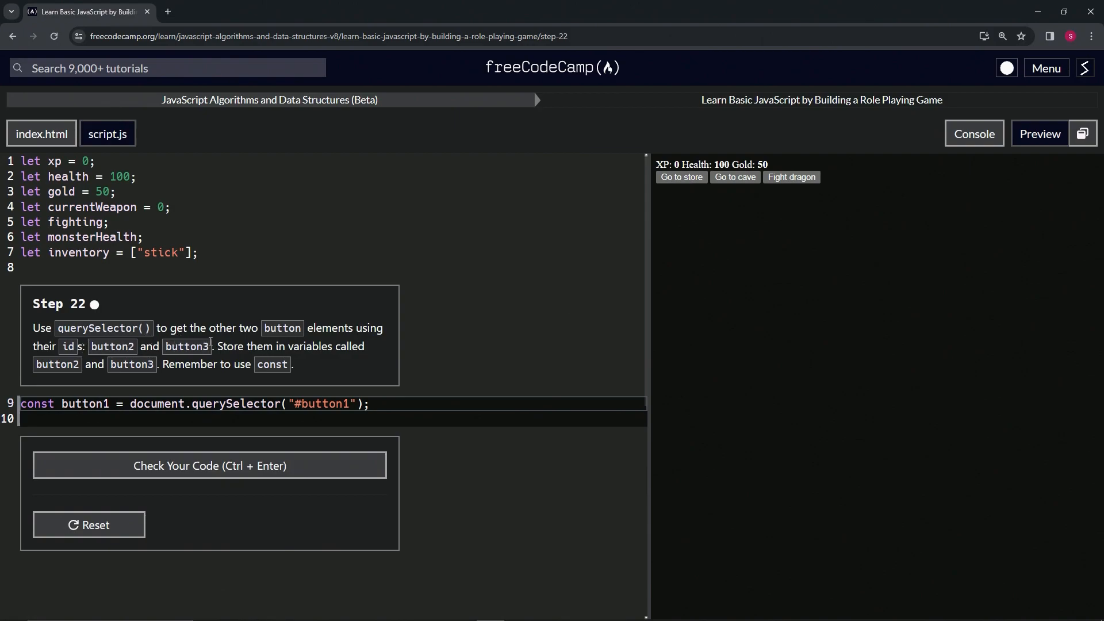
mouse_move(216, 377)
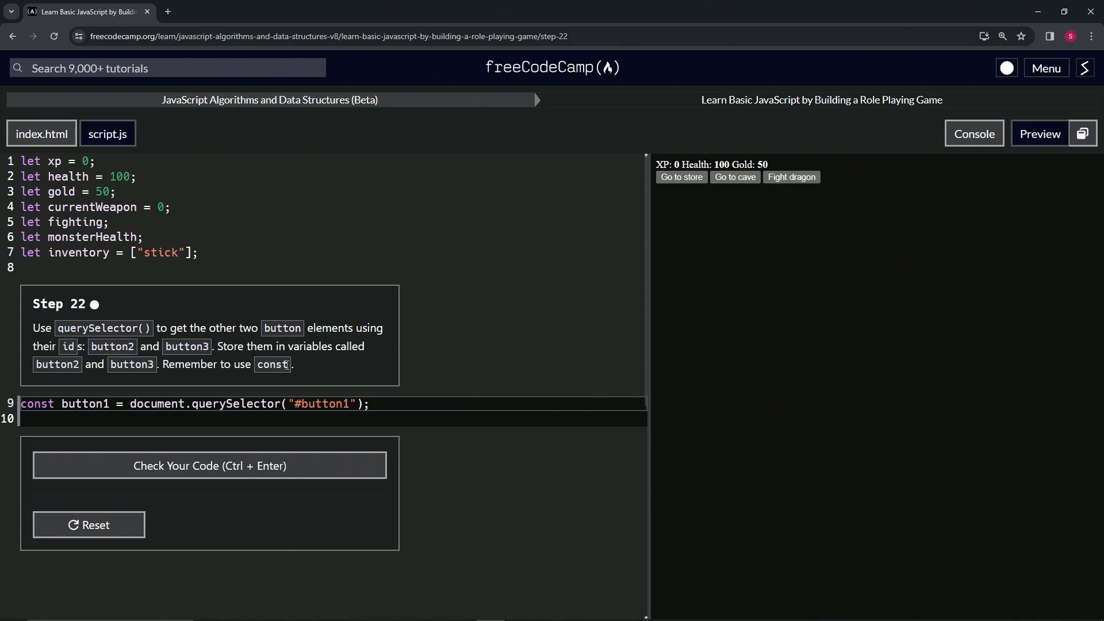
mouse_move(352, 384)
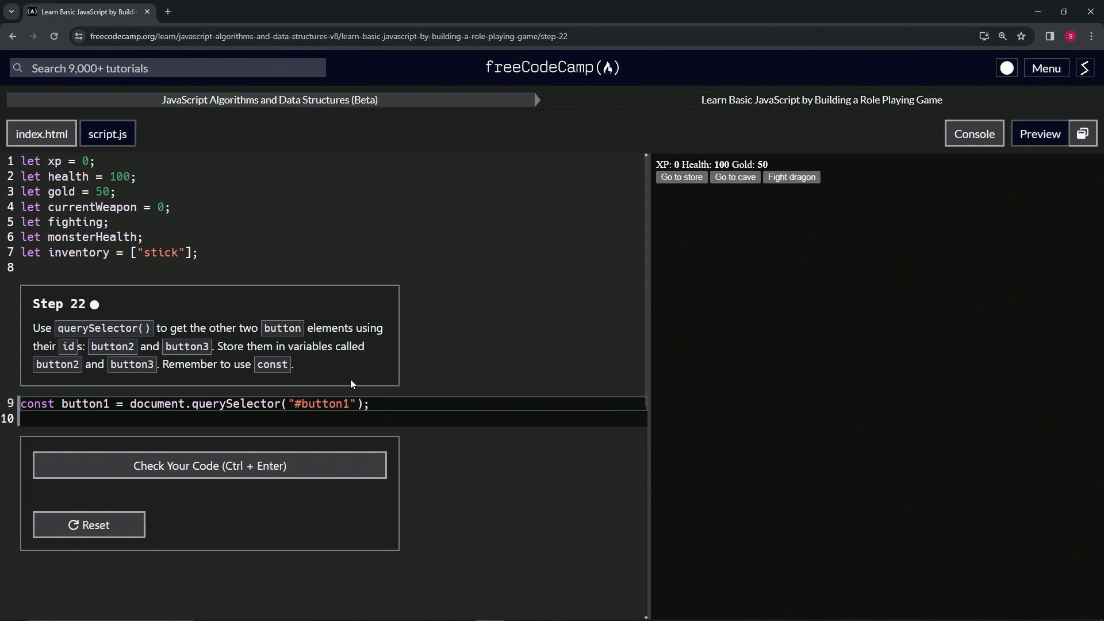
mouse_move(380, 405)
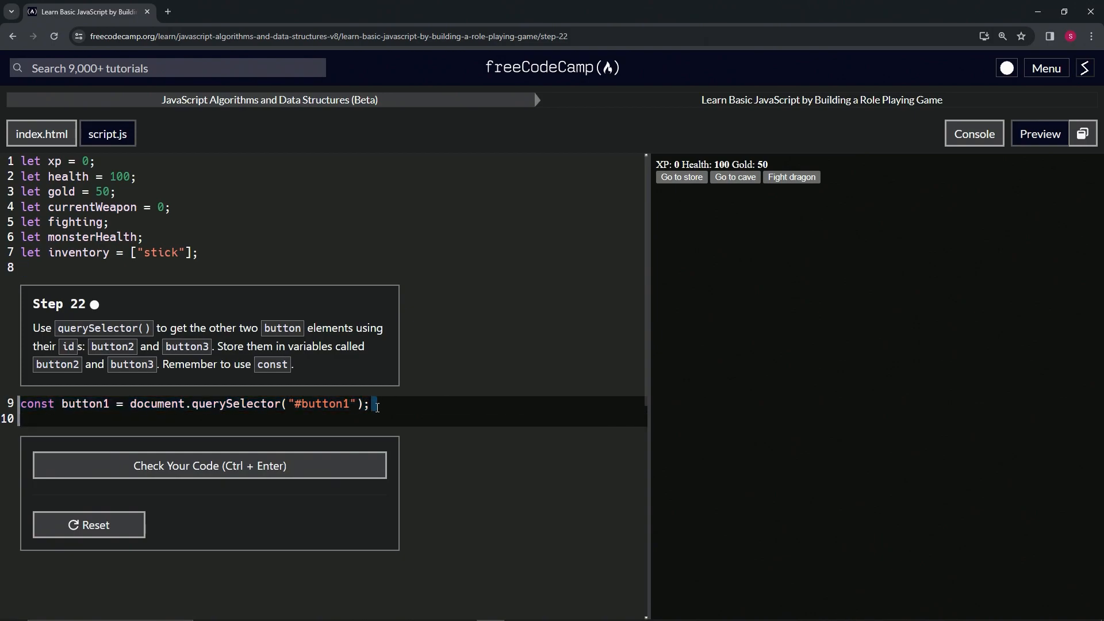
mouse_move(402, 401)
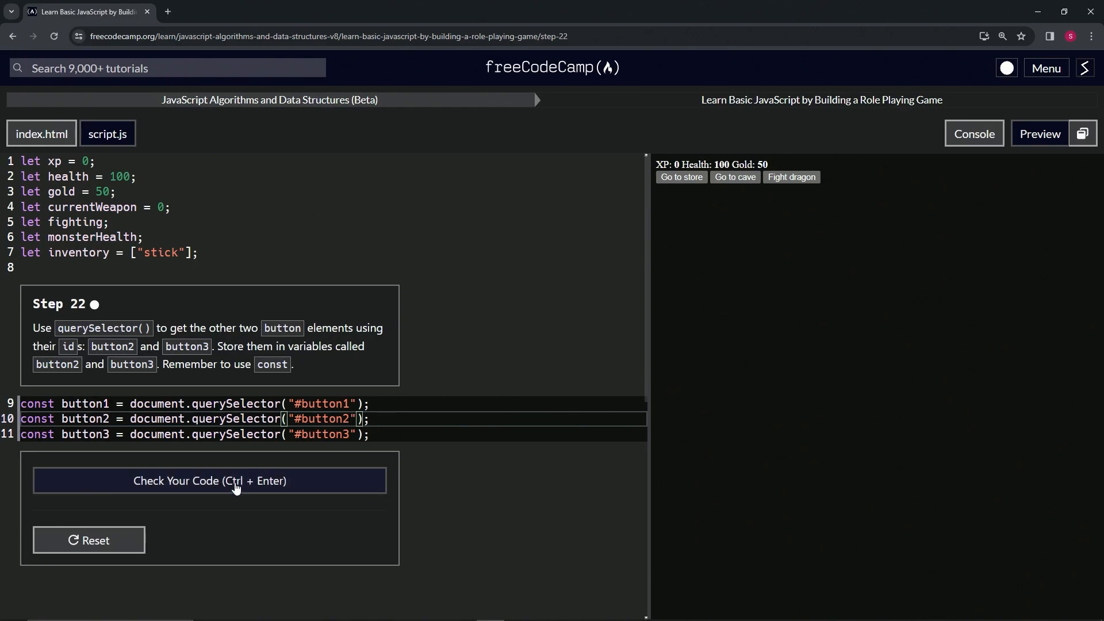
Run the tests on the new button2 and button3 querySelector declarations
left_click(209, 481)
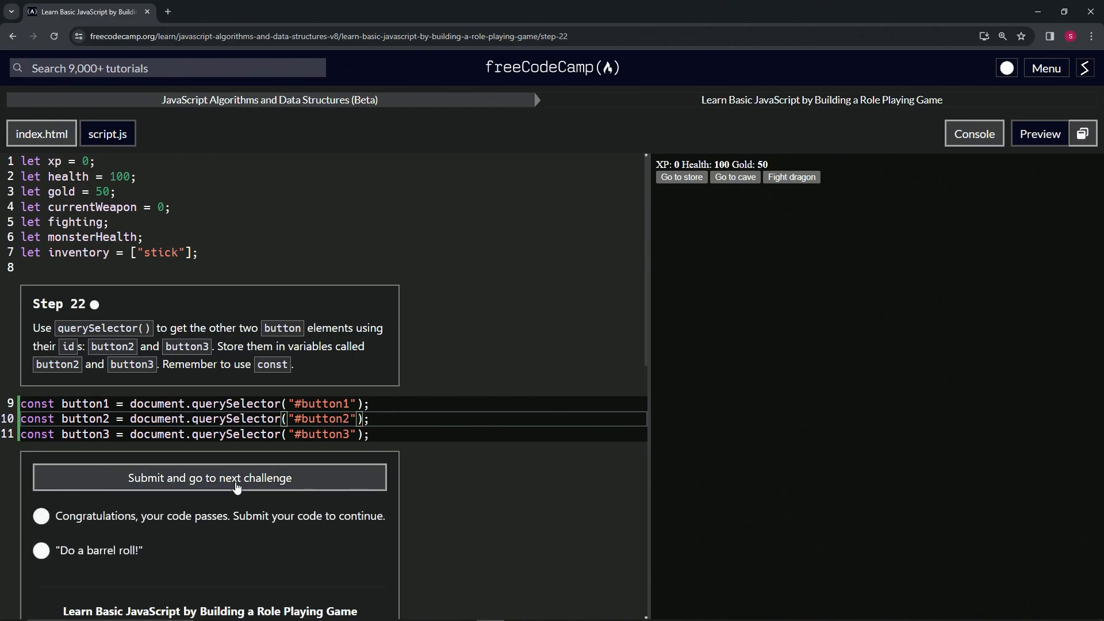
Submit the passing Step 22 code and advance to Step 23
left_click(209, 477)
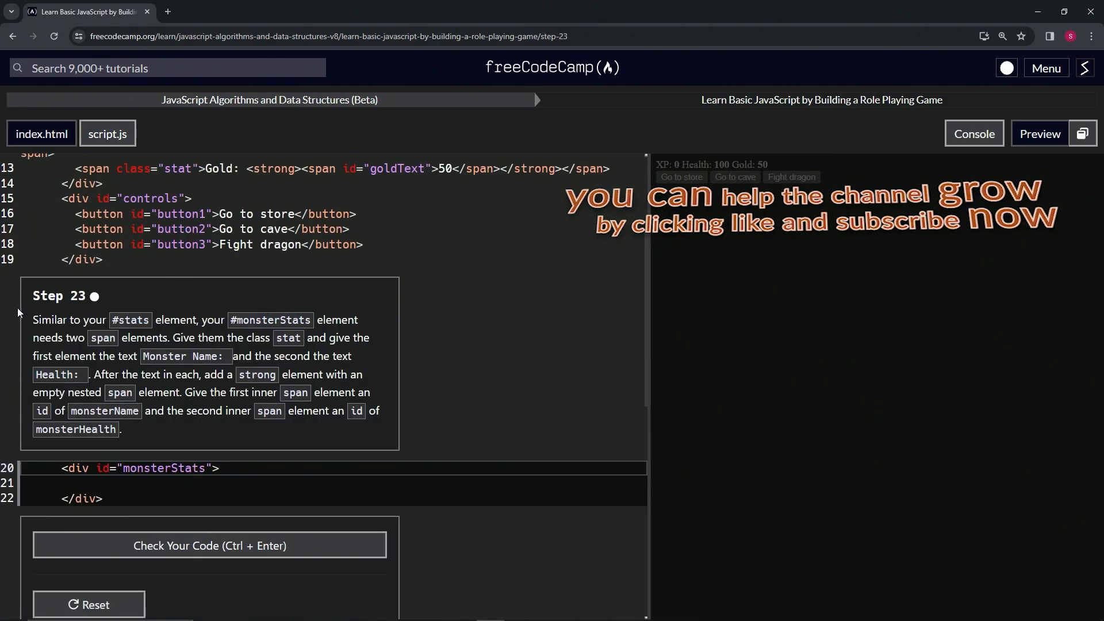
mouse_move(85, 316)
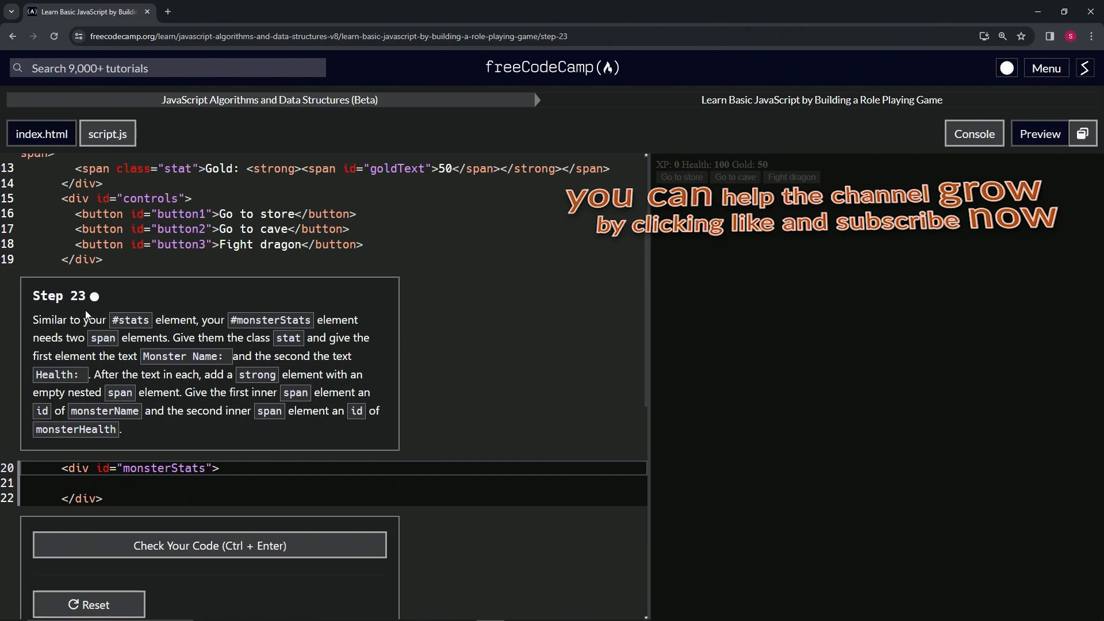